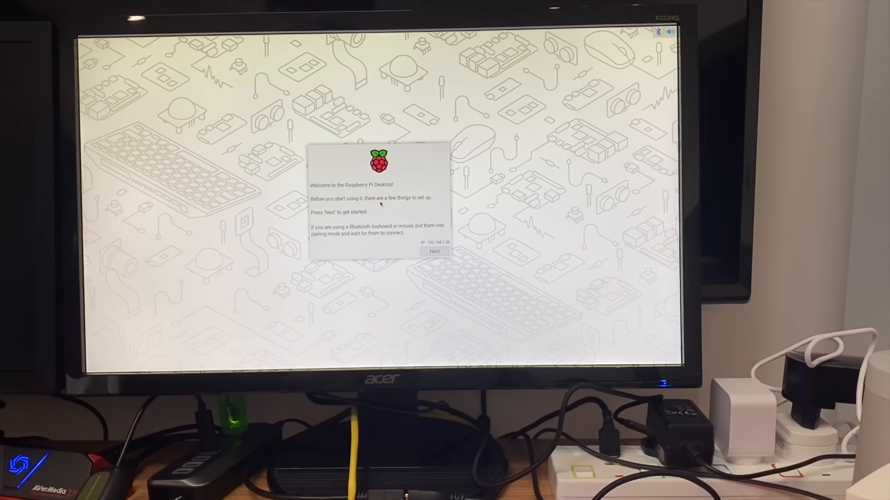
- Keep United Kingdom and British English, set the timezone to London, and continue
{"action": "left_click", "coordinate": [435, 251]}
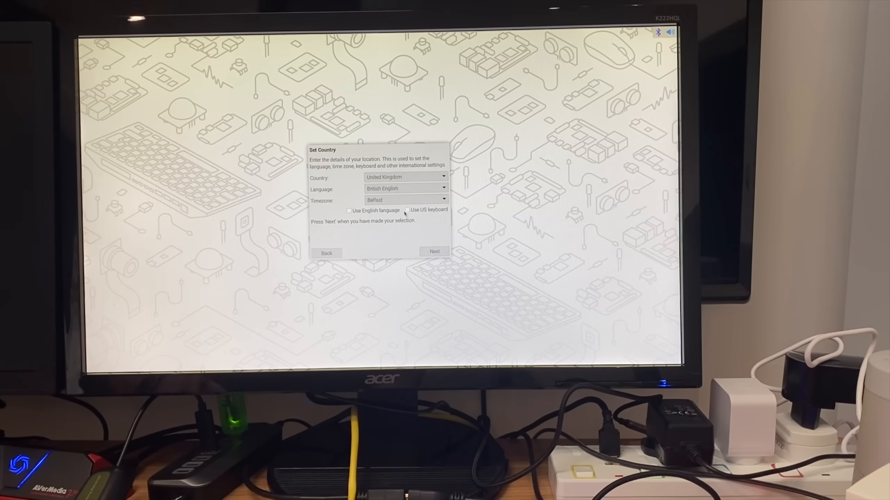
{"action": "left_click", "coordinate": [405, 200]}
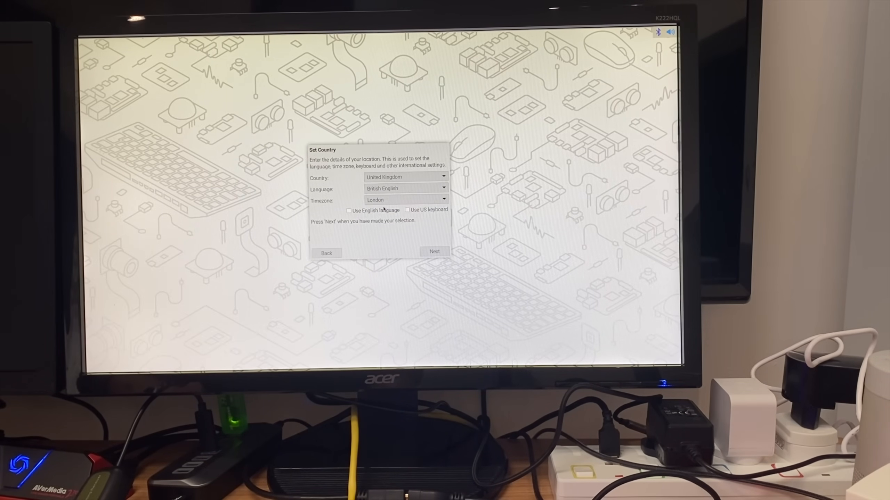
{"action": "left_click", "coordinate": [434, 252]}
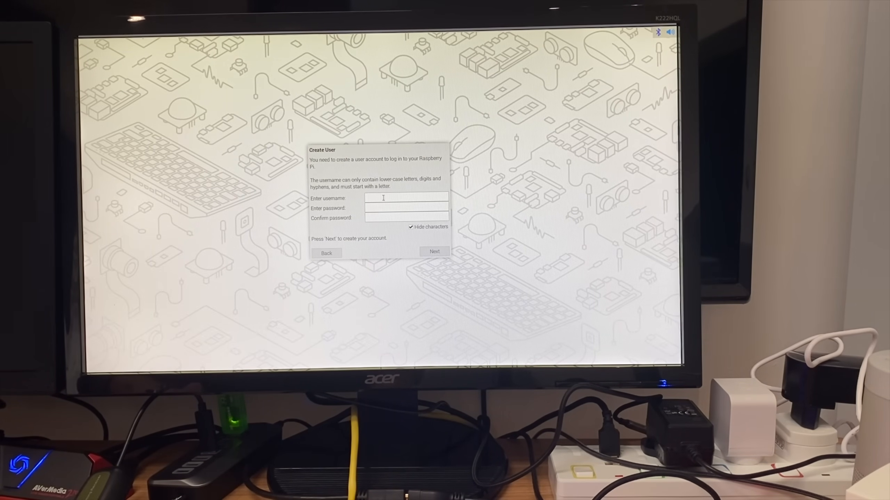
- Enter 'kde' as the username for the new account
{"action": "type", "text": "kde"}
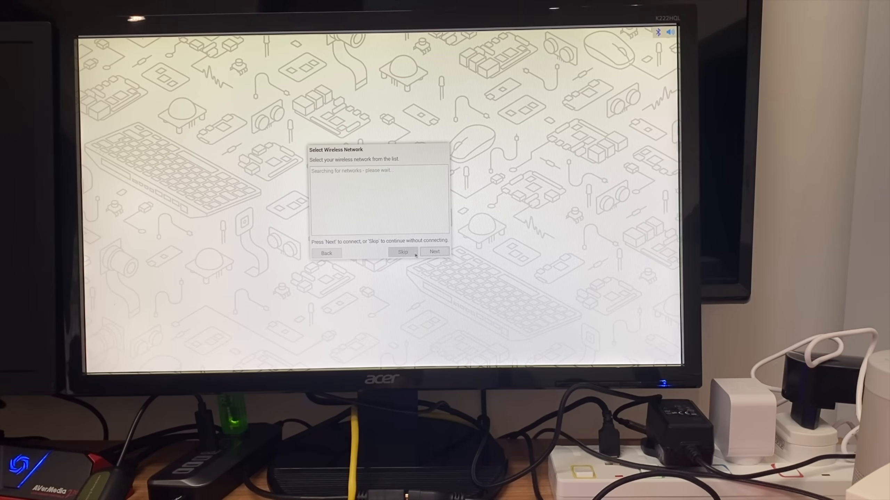
- Skip wireless network setup and choose Firefox as the preferred browser
{"action": "left_click", "coordinate": [402, 252]}
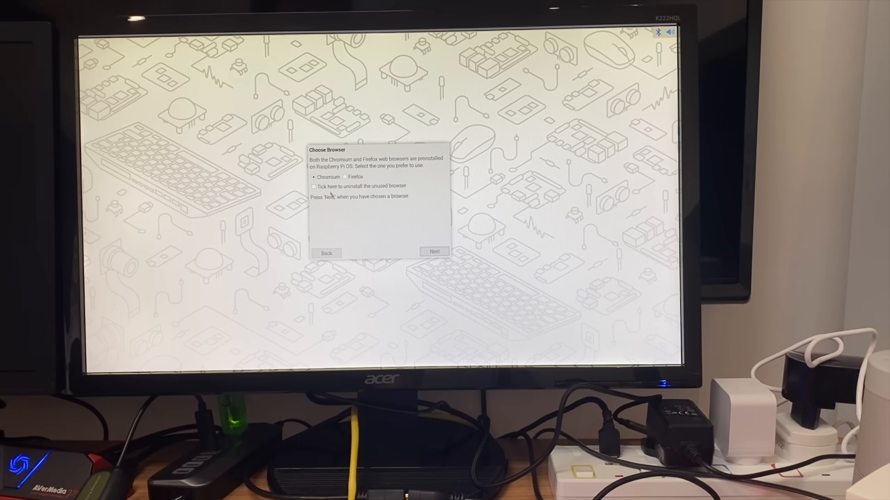
{"action": "left_click", "coordinate": [345, 177]}
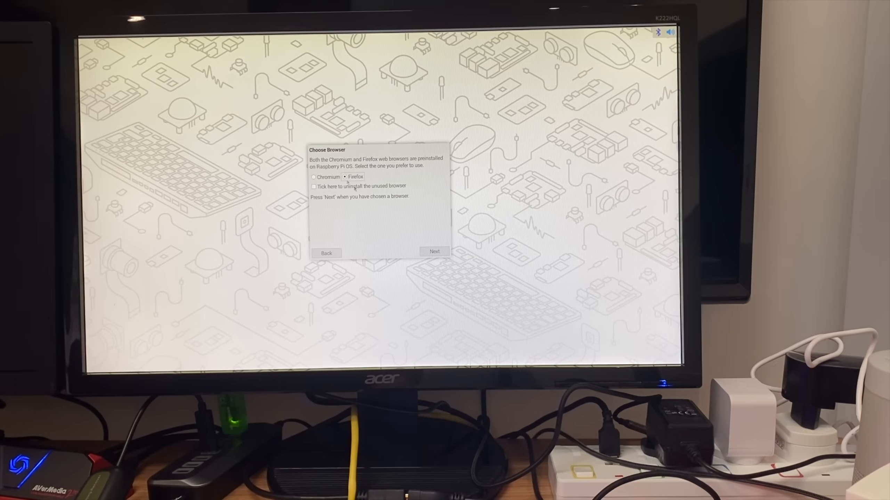
{"action": "left_click", "coordinate": [434, 253]}
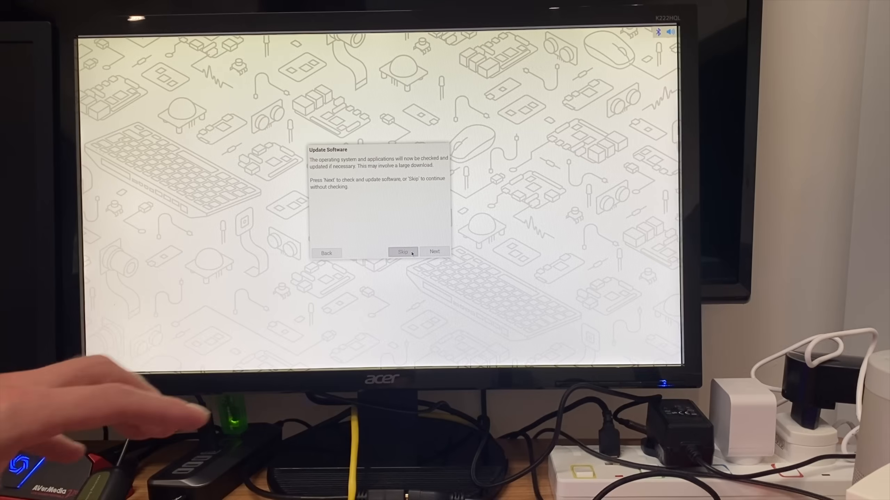
- Skip software updates and restart the Raspberry Pi to the desktop
{"action": "left_click", "coordinate": [403, 252]}
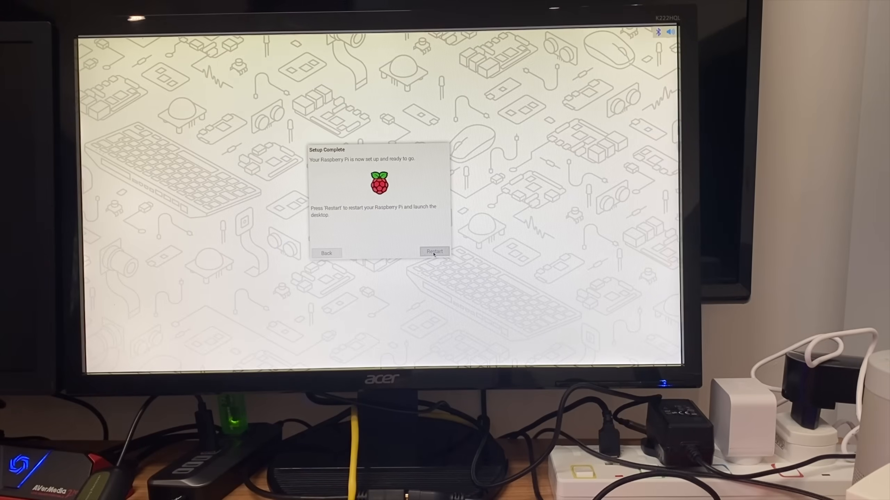
{"action": "left_click", "coordinate": [433, 252]}
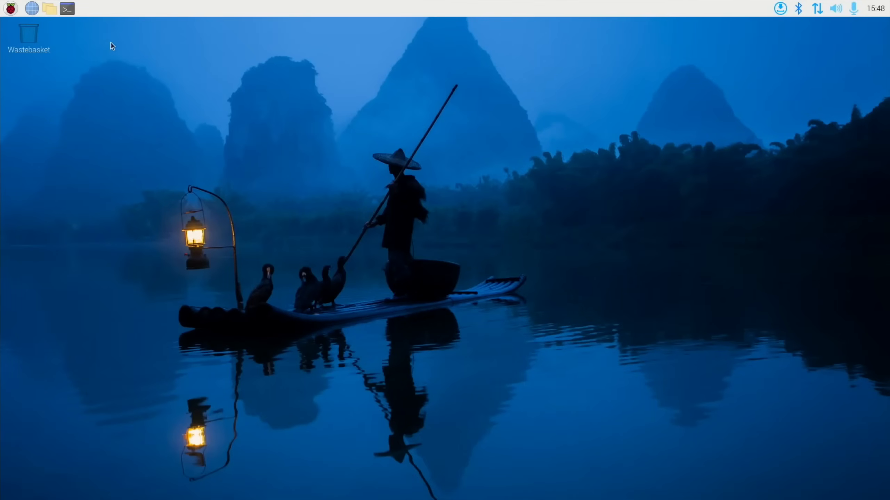
{"action": "mouse_move", "coordinate": [195, 197]}
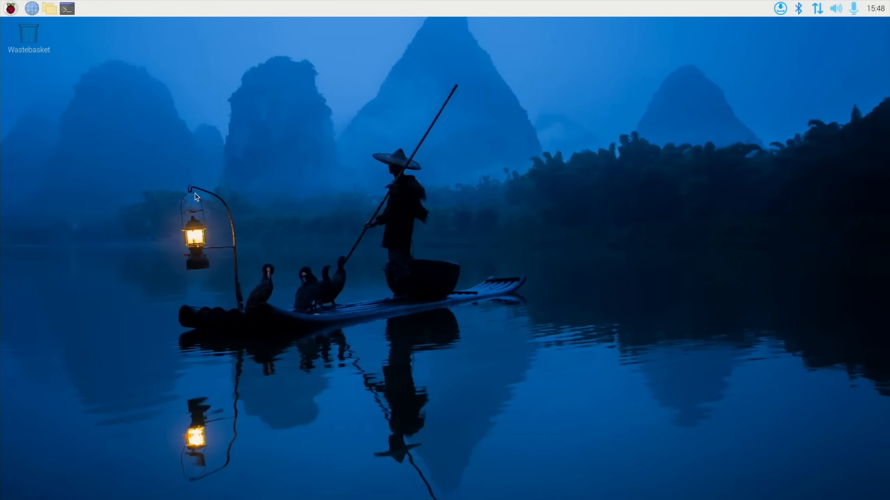